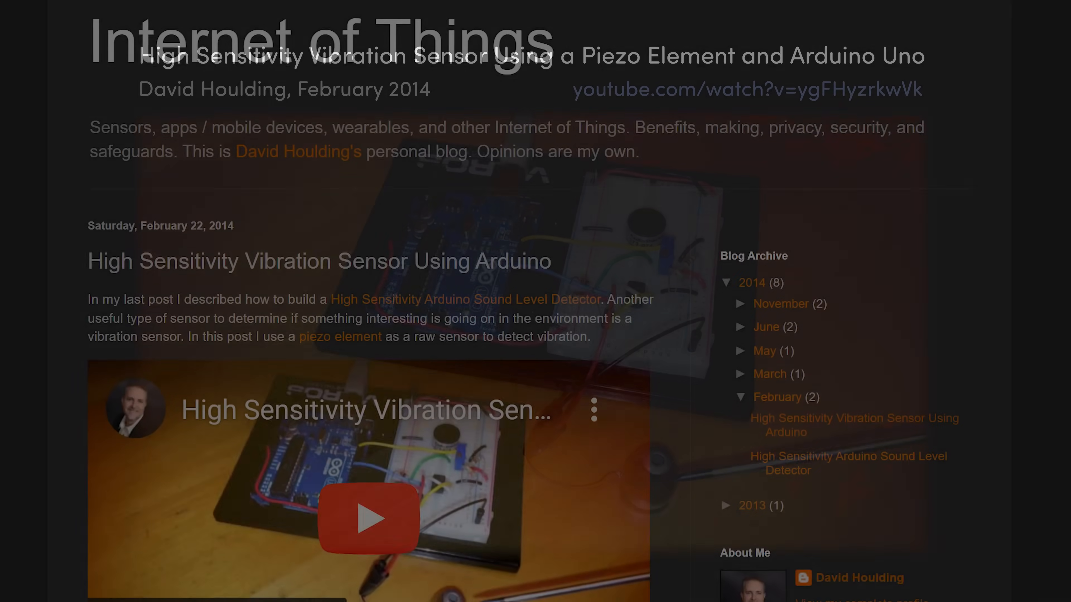
pyautogui.scroll(-3)
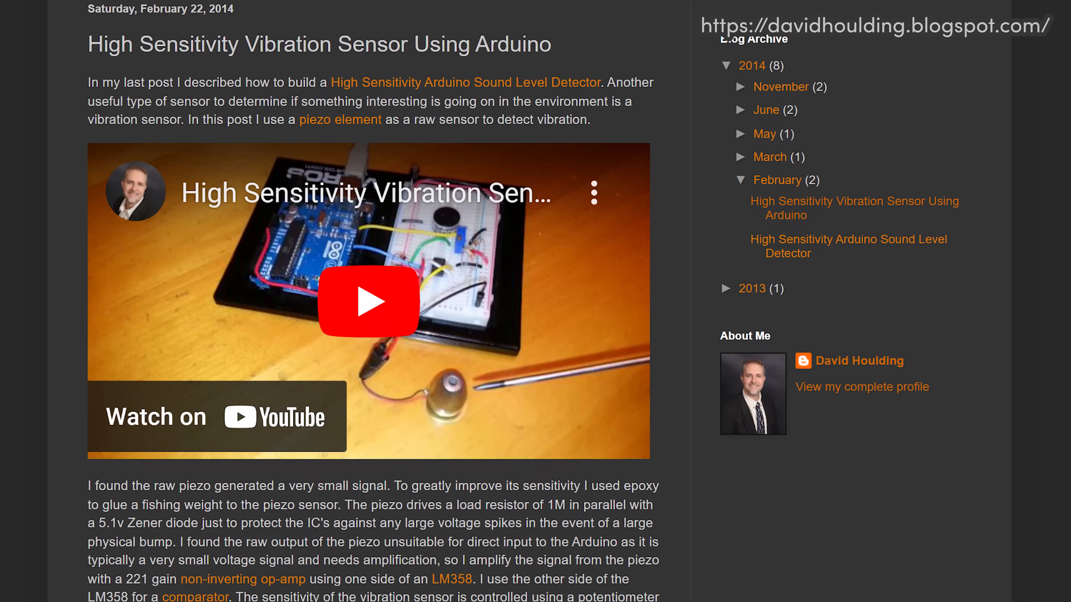
pyautogui.scroll(-3)
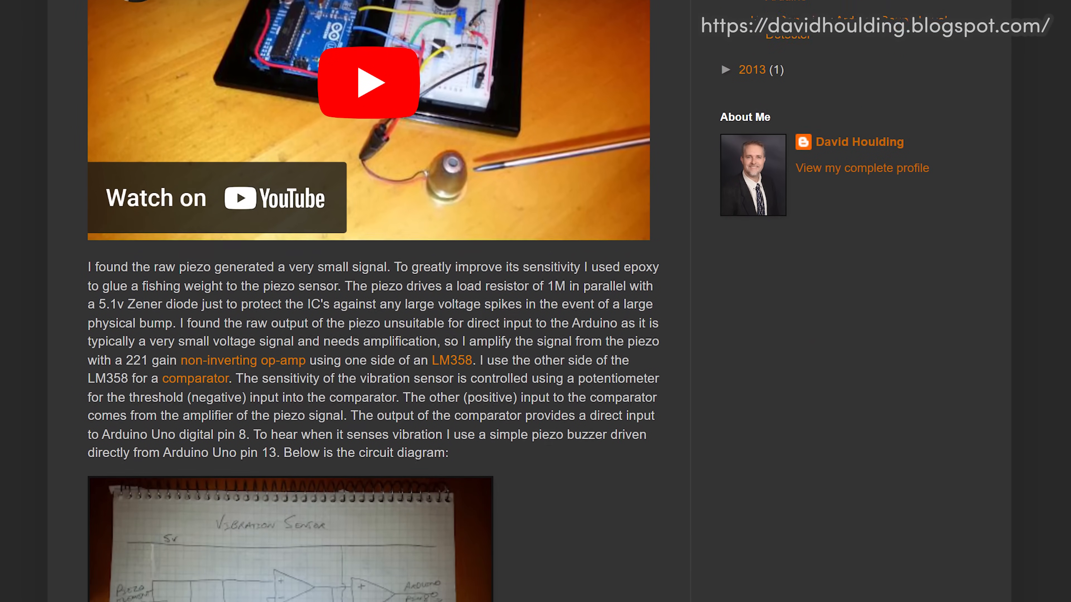
pyautogui.scroll(-3)
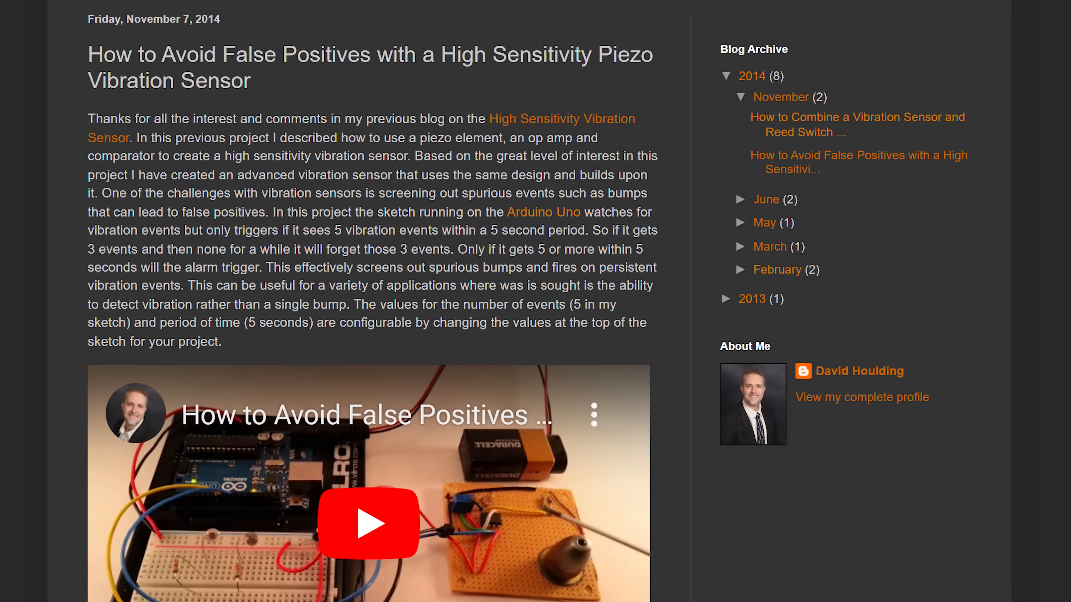
pyautogui.scroll(-3)
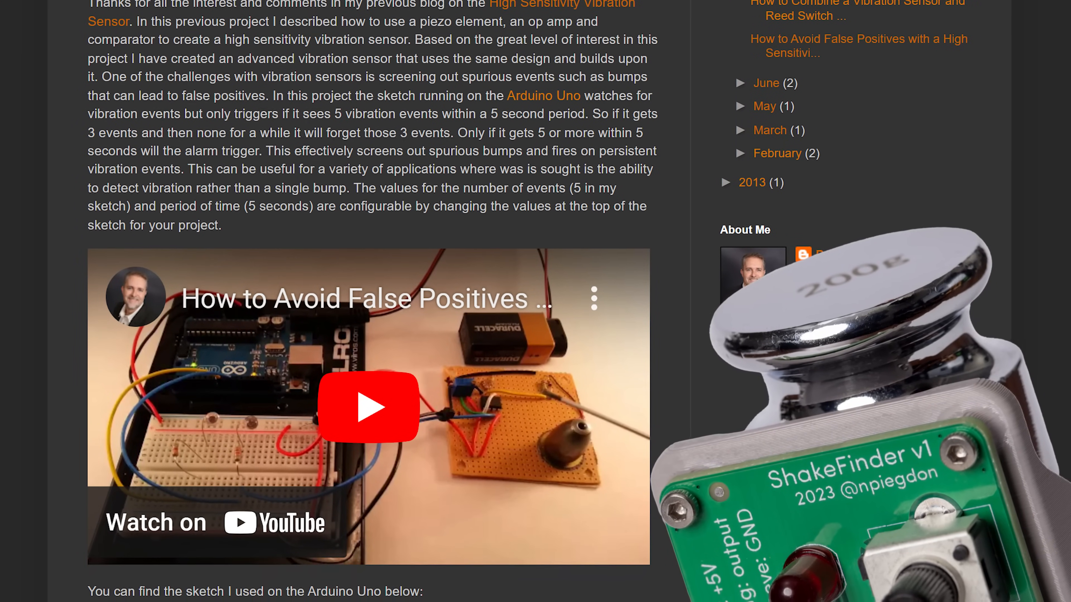
pyautogui.scroll(-3)
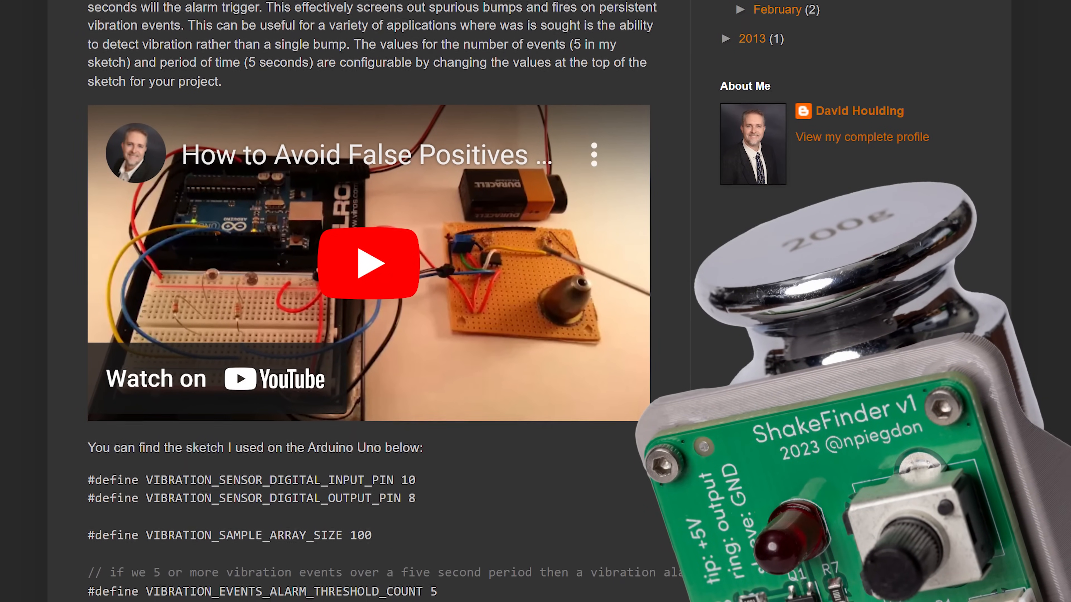
pyautogui.scroll(-3)
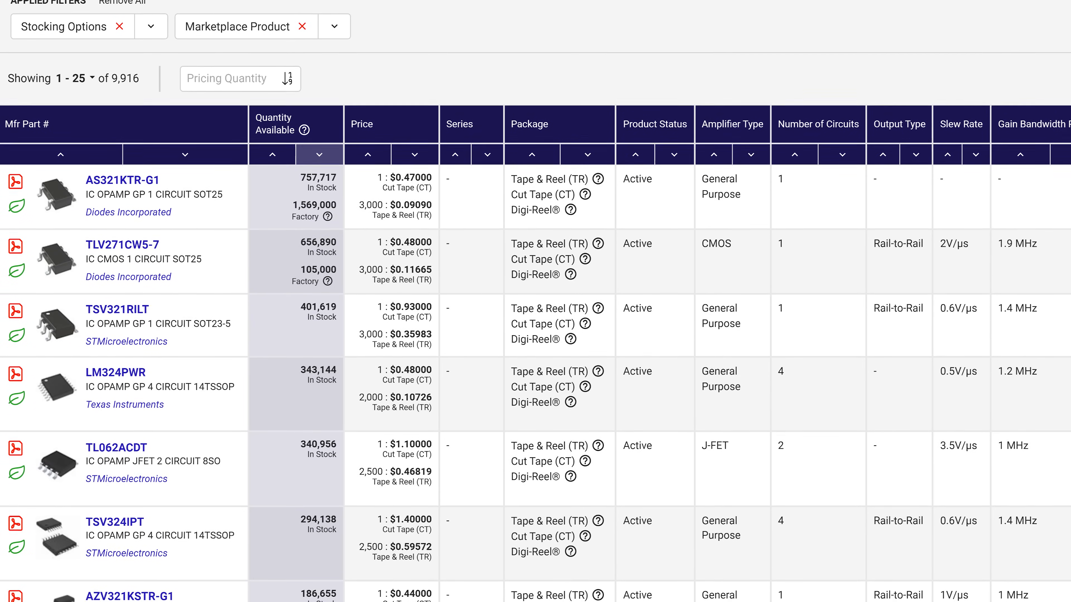
pyautogui.scroll(-3)
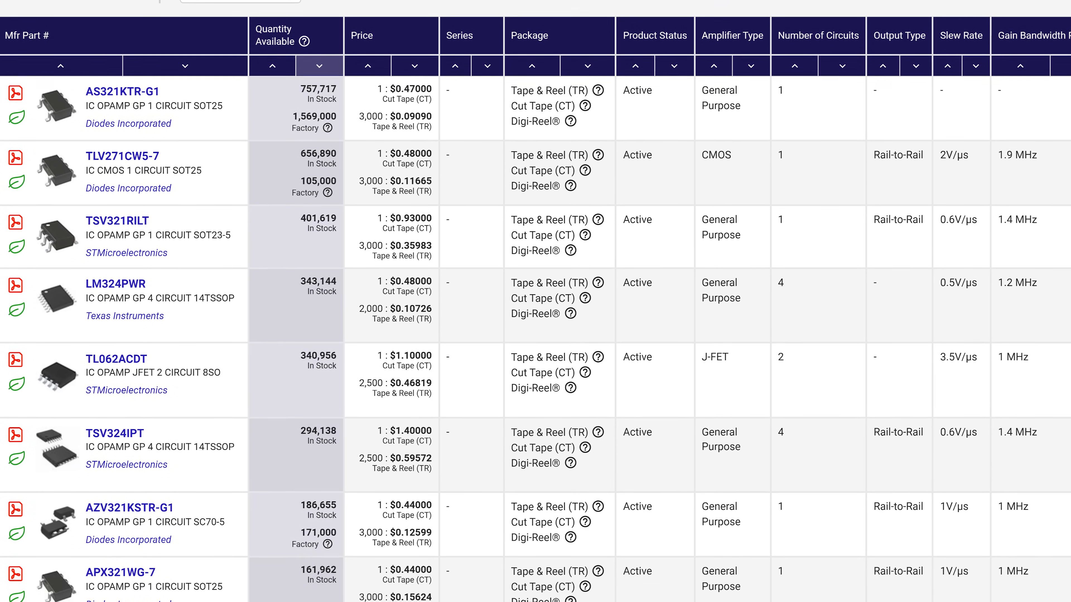
pyautogui.scroll(-3)
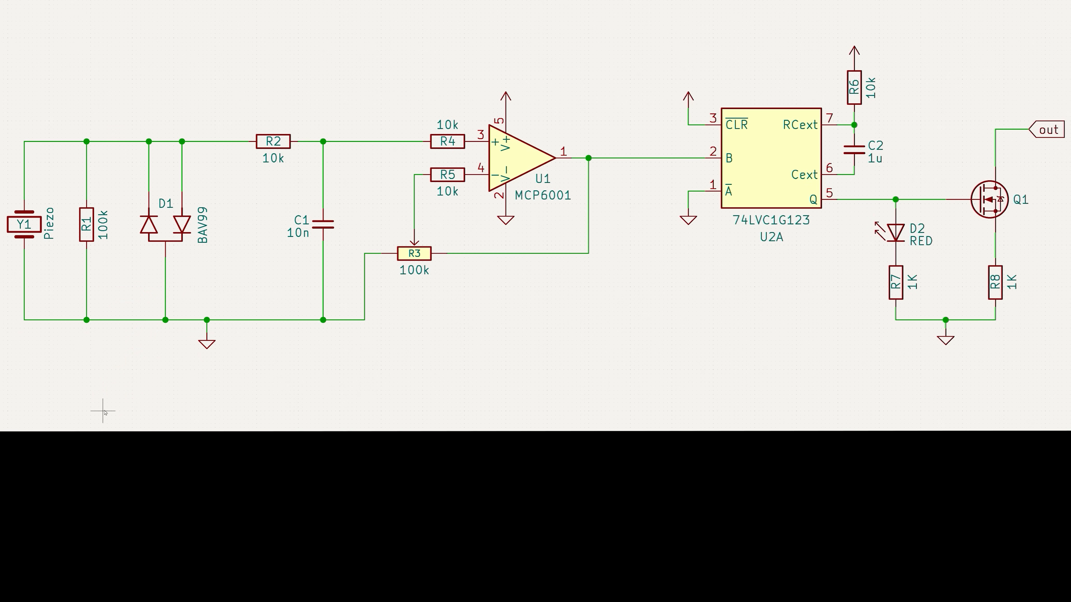
pyautogui.moveTo(493, 241)
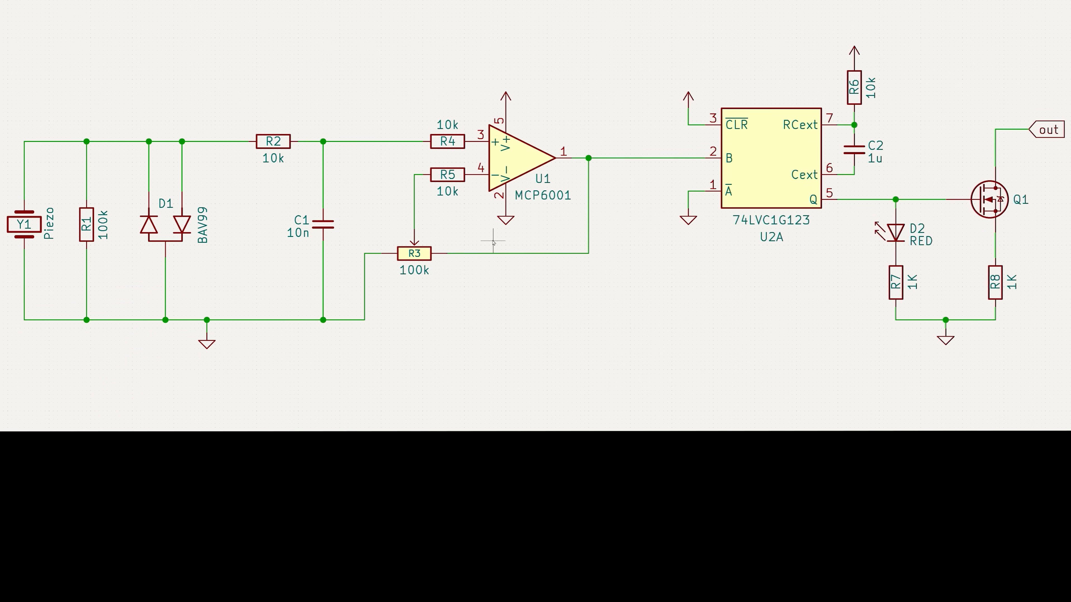
pyautogui.moveTo(622, 284)
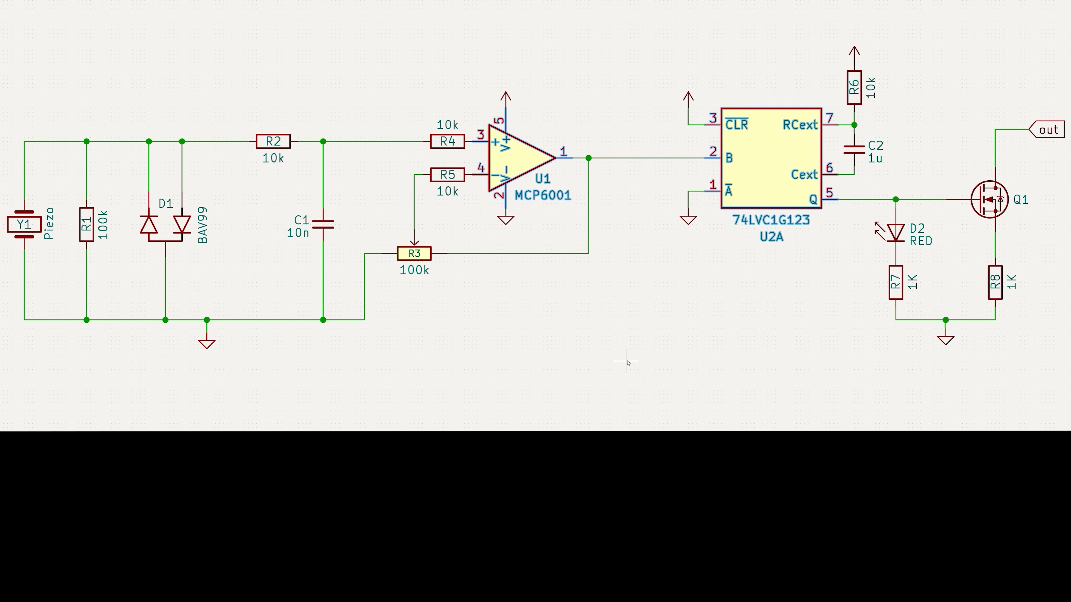
pyautogui.moveTo(572, 375)
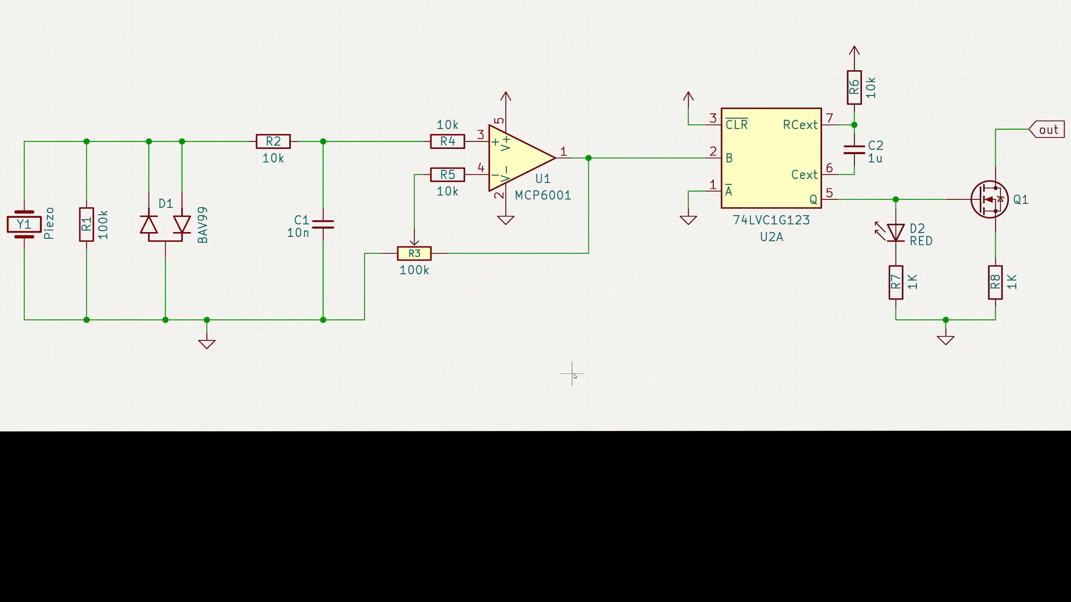
pyautogui.moveTo(430, 377)
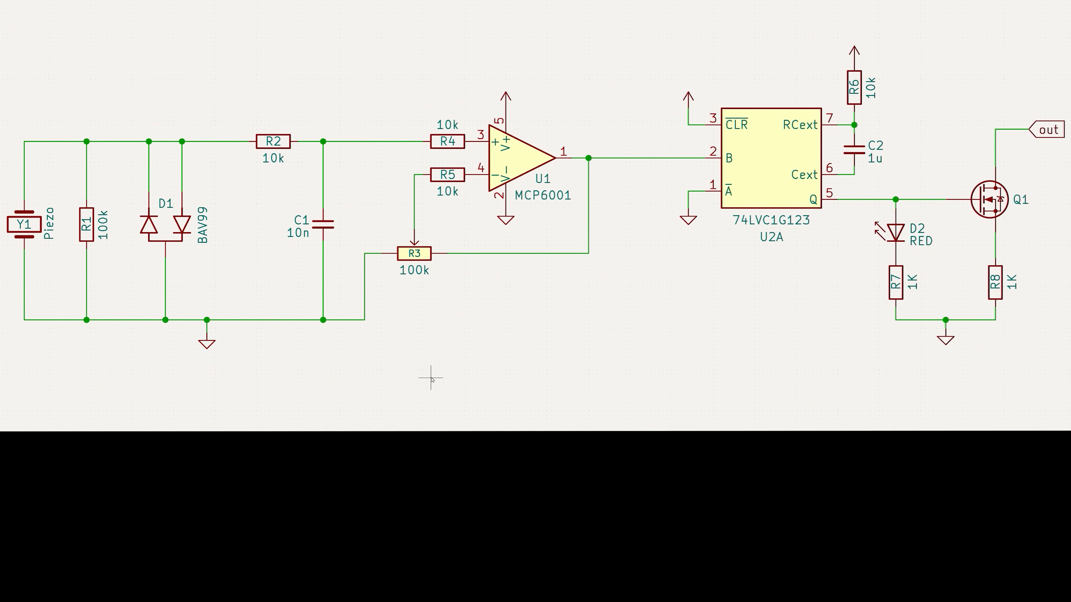
pyautogui.moveTo(435, 375)
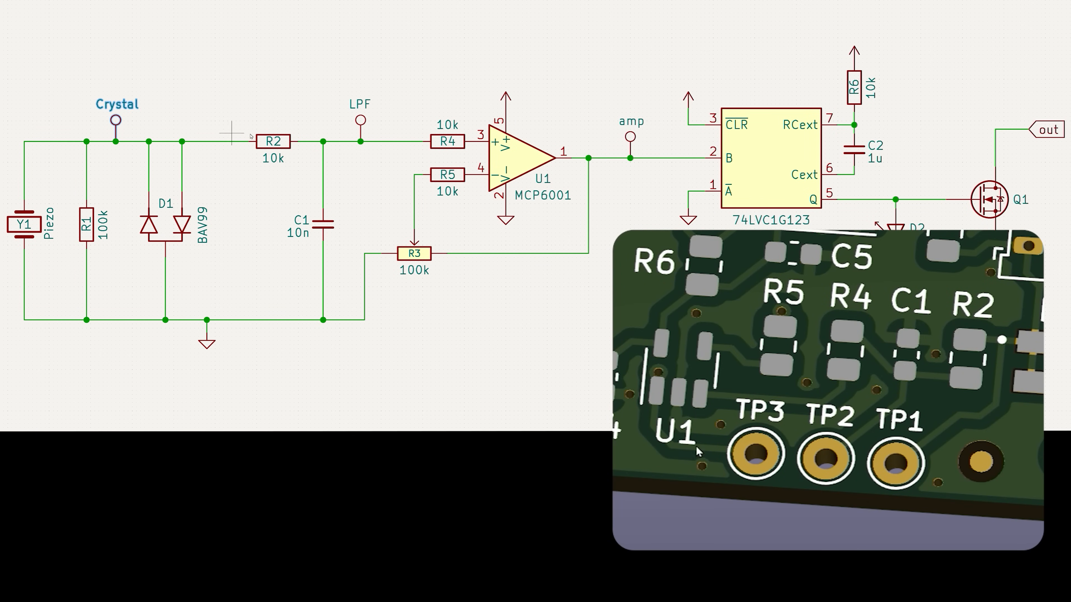
pyautogui.moveTo(629, 140)
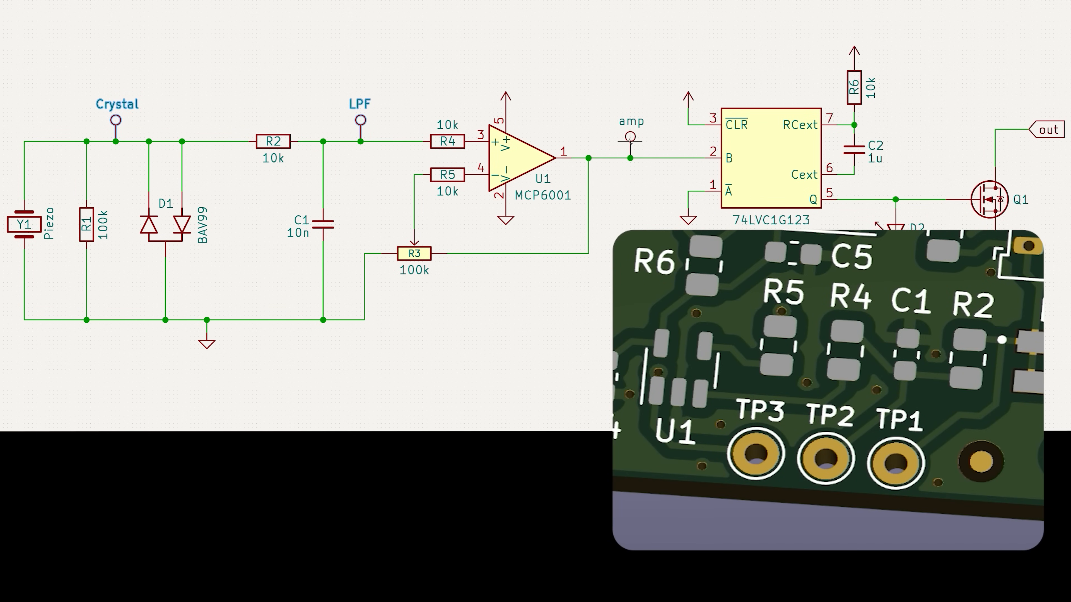